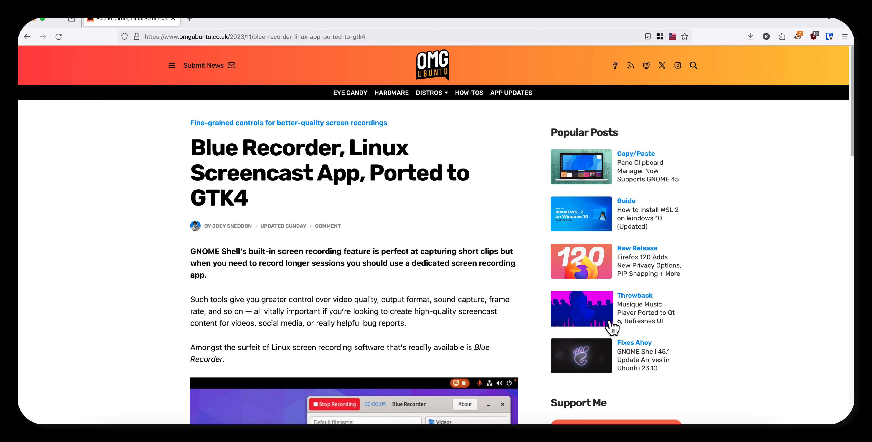
mouse_move(282, 198)
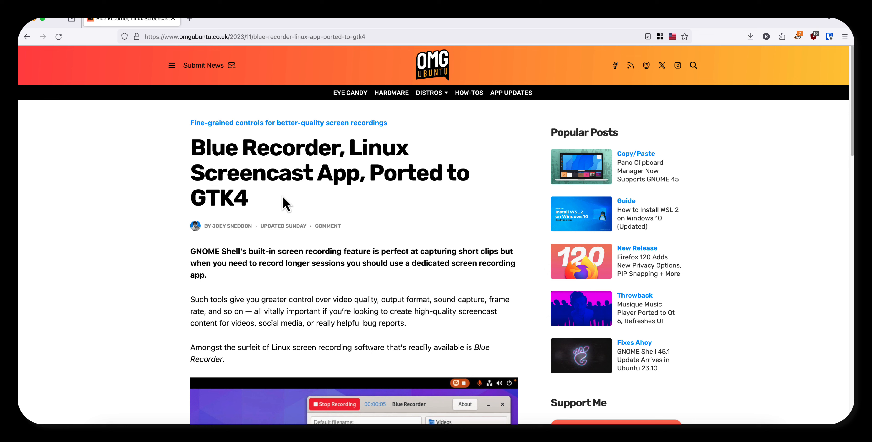
mouse_move(216, 243)
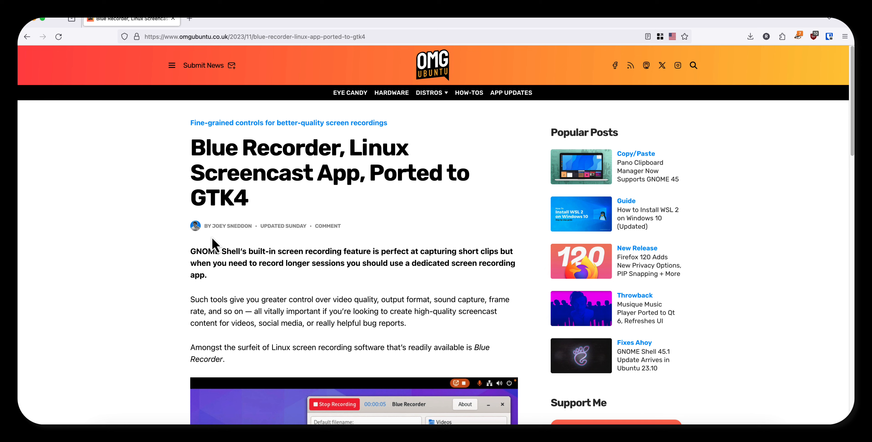
- Scroll the OMG! Ubuntu article down past the Blue Recorder screenshot to the rewrite and GTK4 release paragraphs
scroll(down, 3)
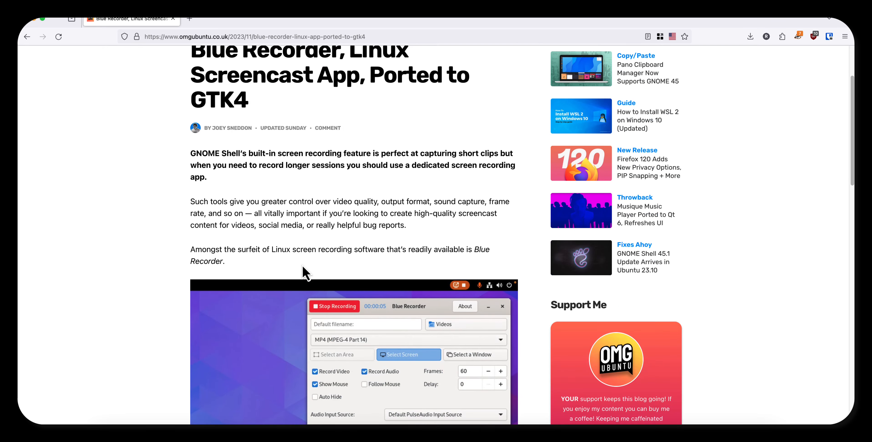
scroll(down, 3)
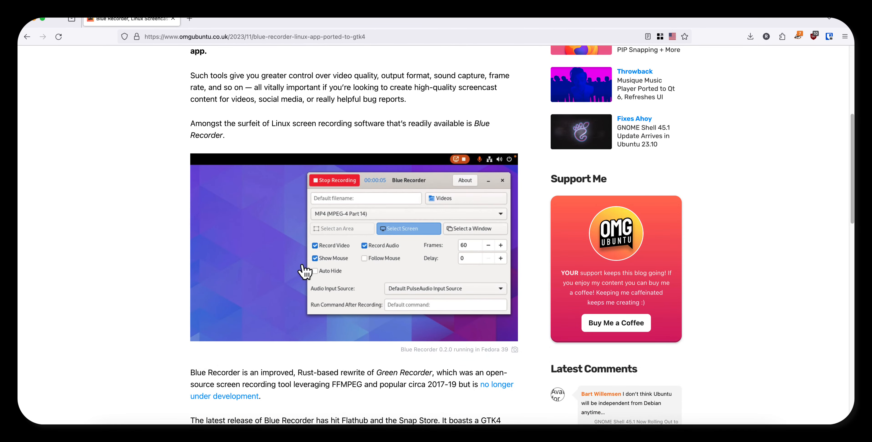
mouse_move(305, 271)
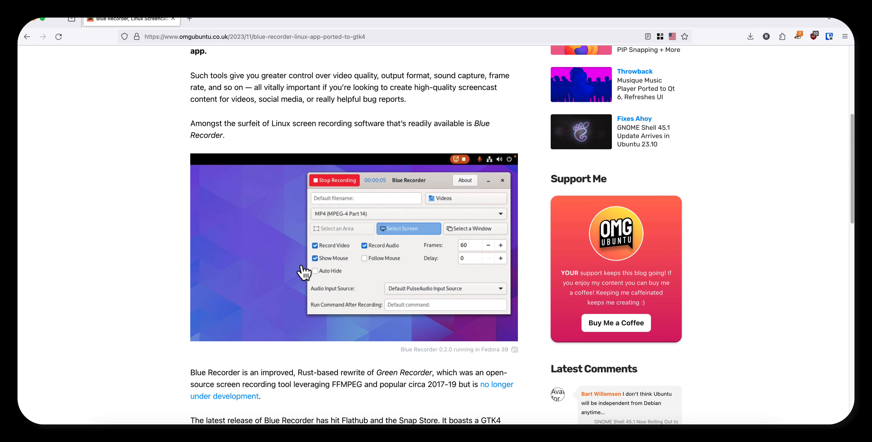
mouse_move(303, 273)
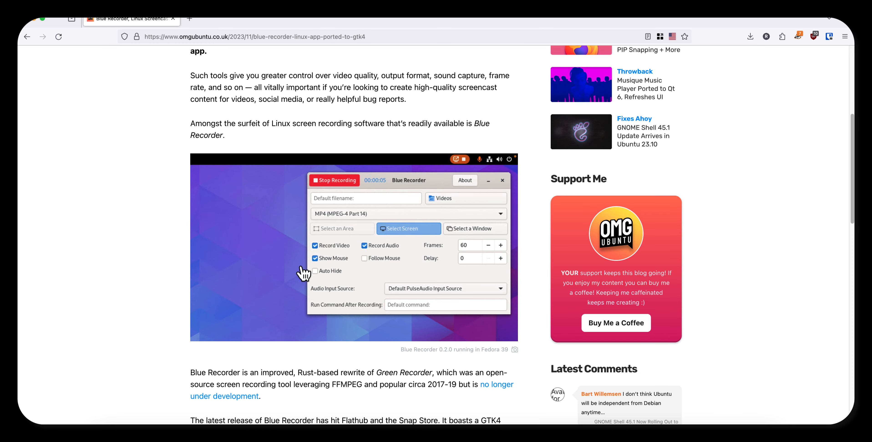
scroll(down, 3)
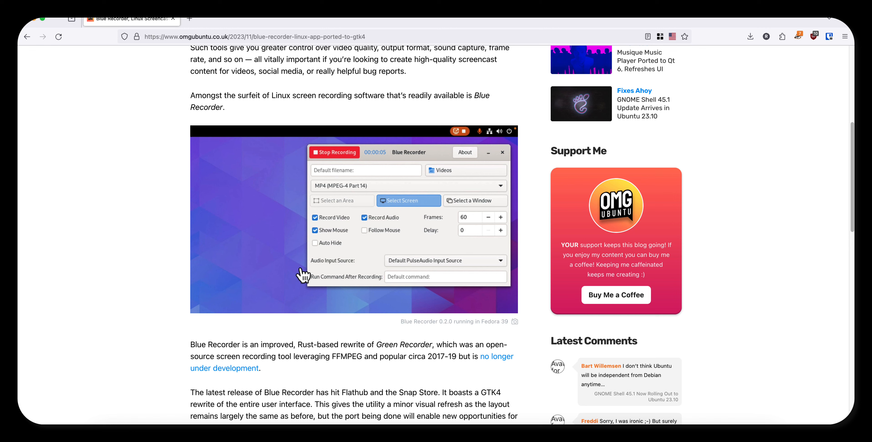
scroll(down, 3)
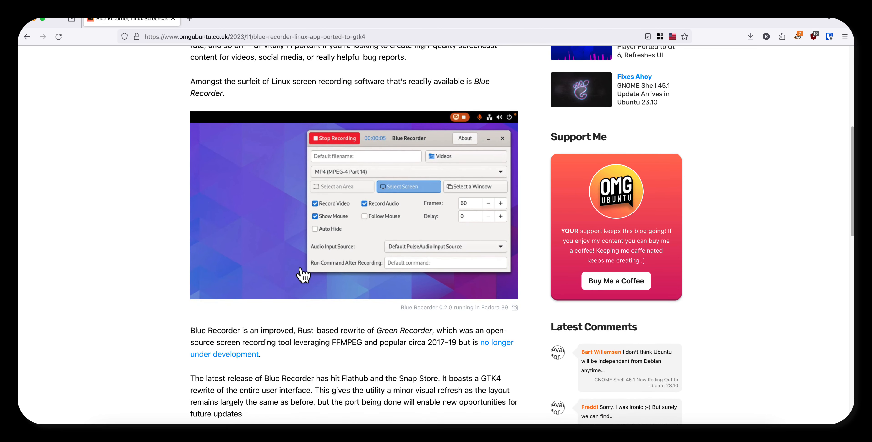
scroll(down, 3)
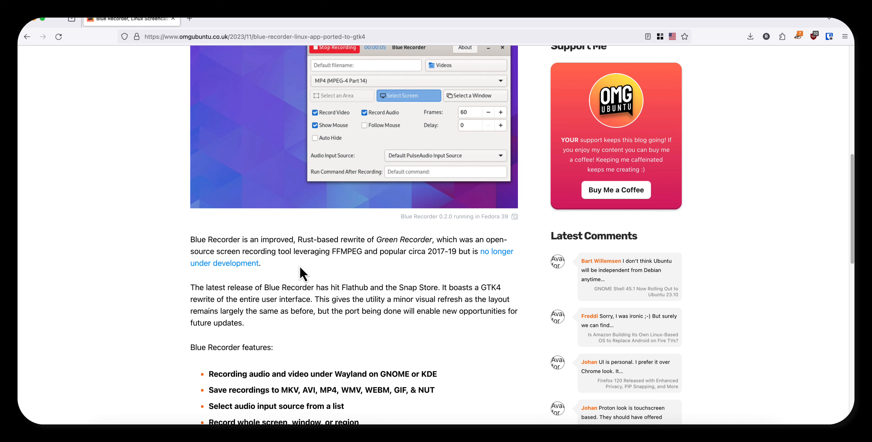
mouse_move(321, 302)
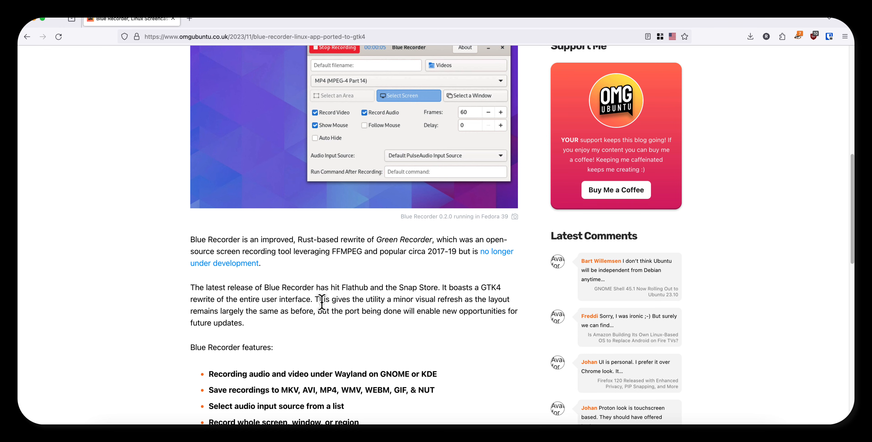
mouse_move(328, 389)
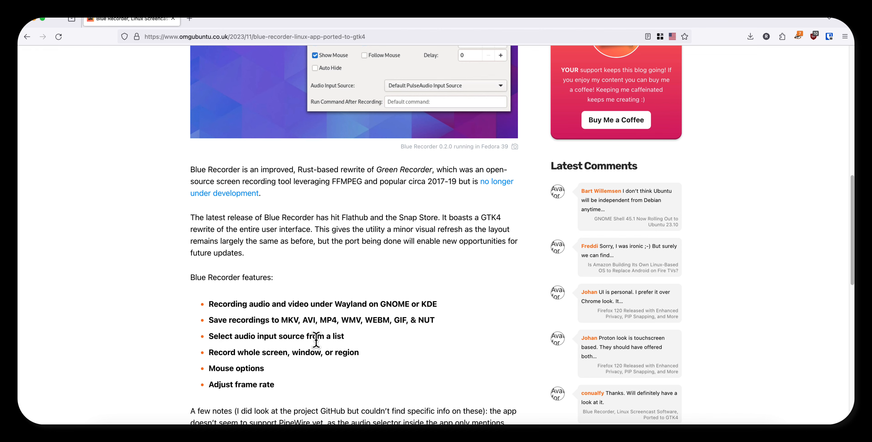
mouse_move(315, 339)
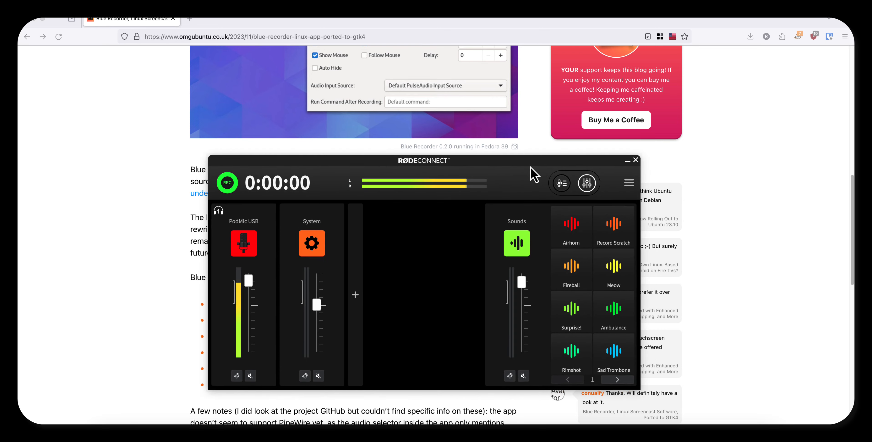
click(634, 161)
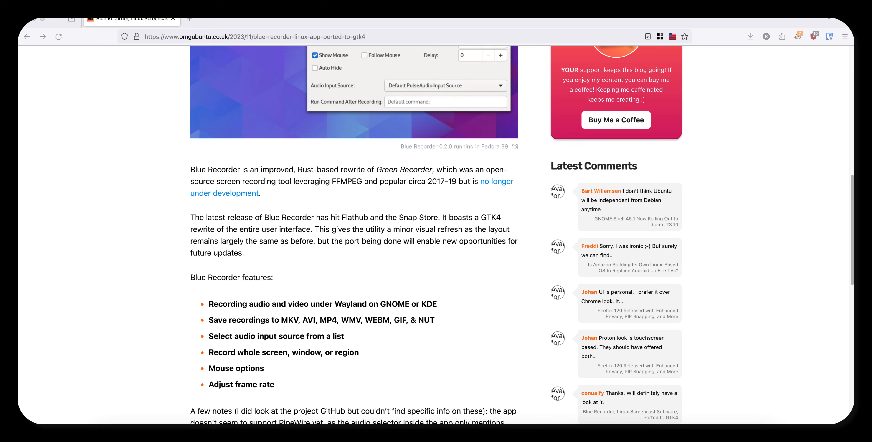
scroll(down, 3)
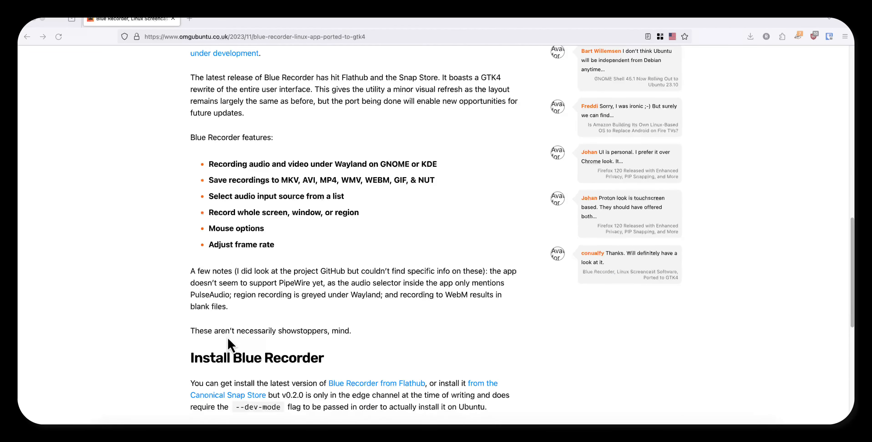
scroll(down, 3)
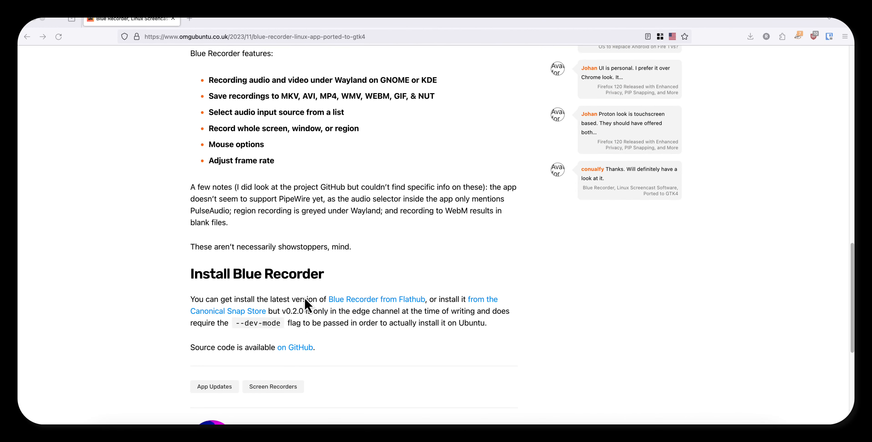
scroll(up, 3)
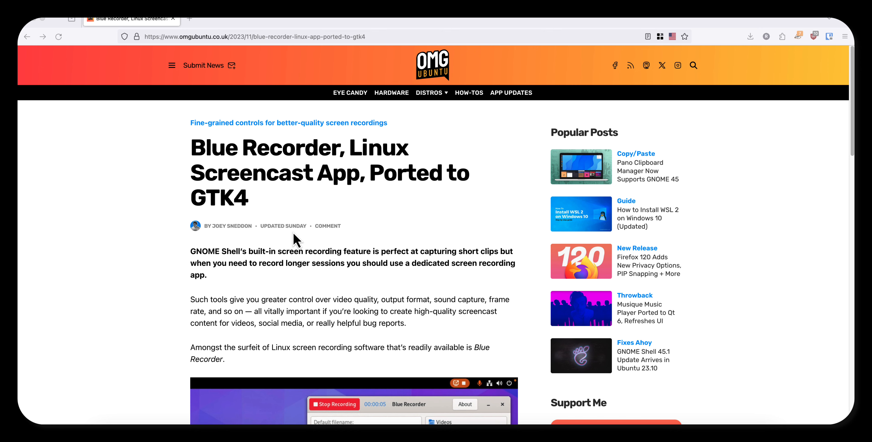
scroll(down, 3)
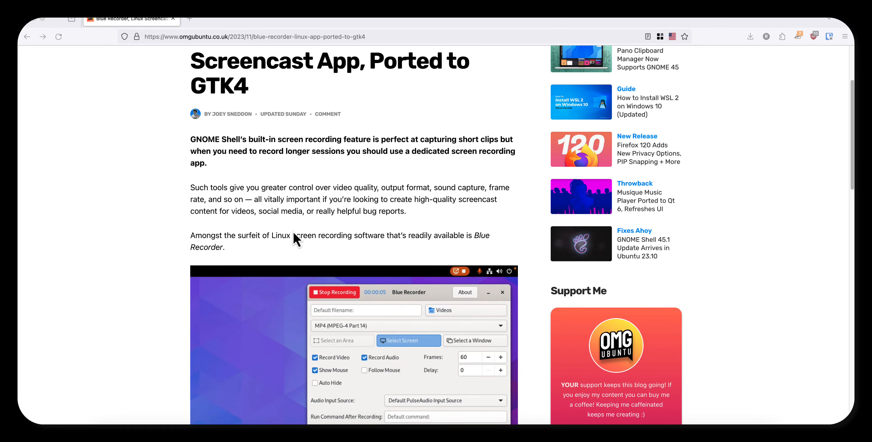
scroll(down, 3)
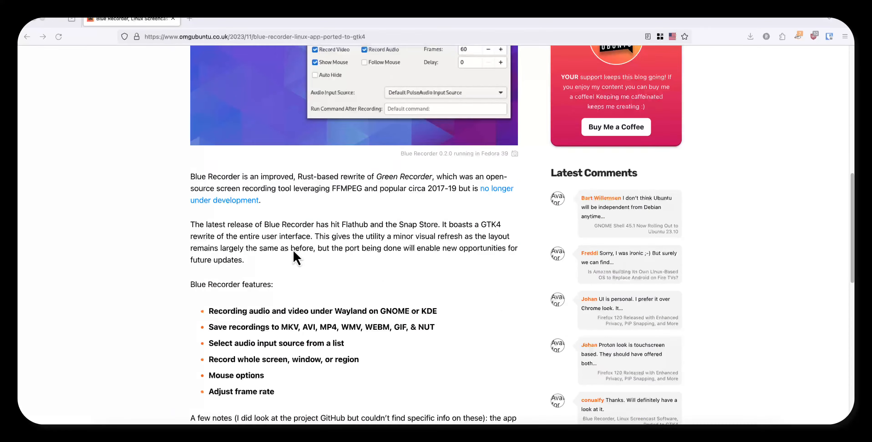